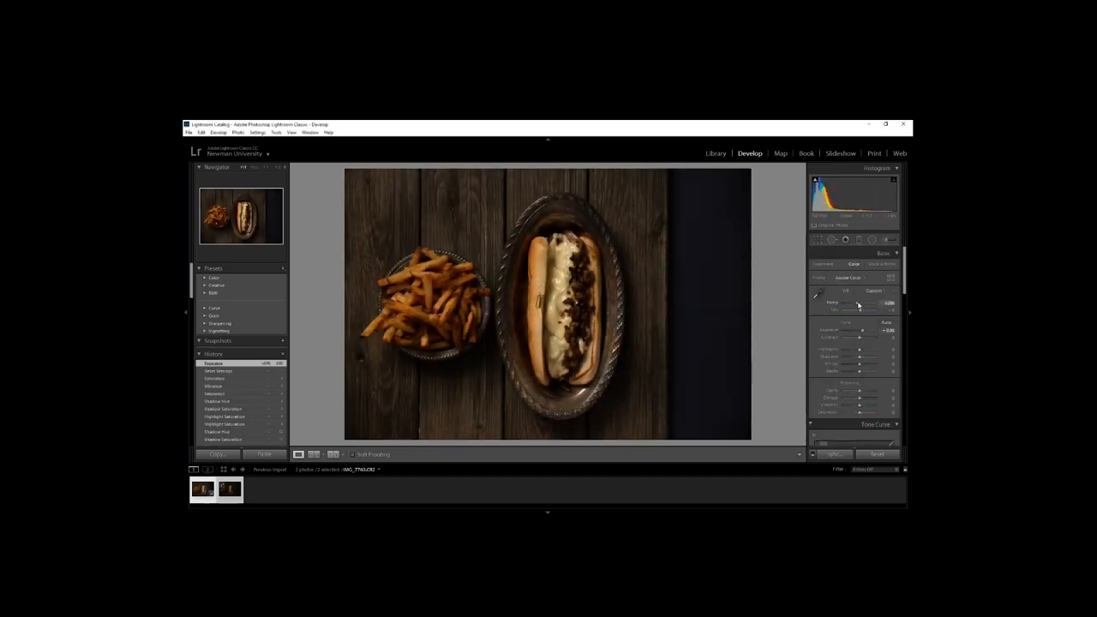
# Step: Nudge the Temp slider slightly right to warm the cheesesteak photo's white balance
pyautogui.moveTo(857, 303); pyautogui.dragTo(861, 302)
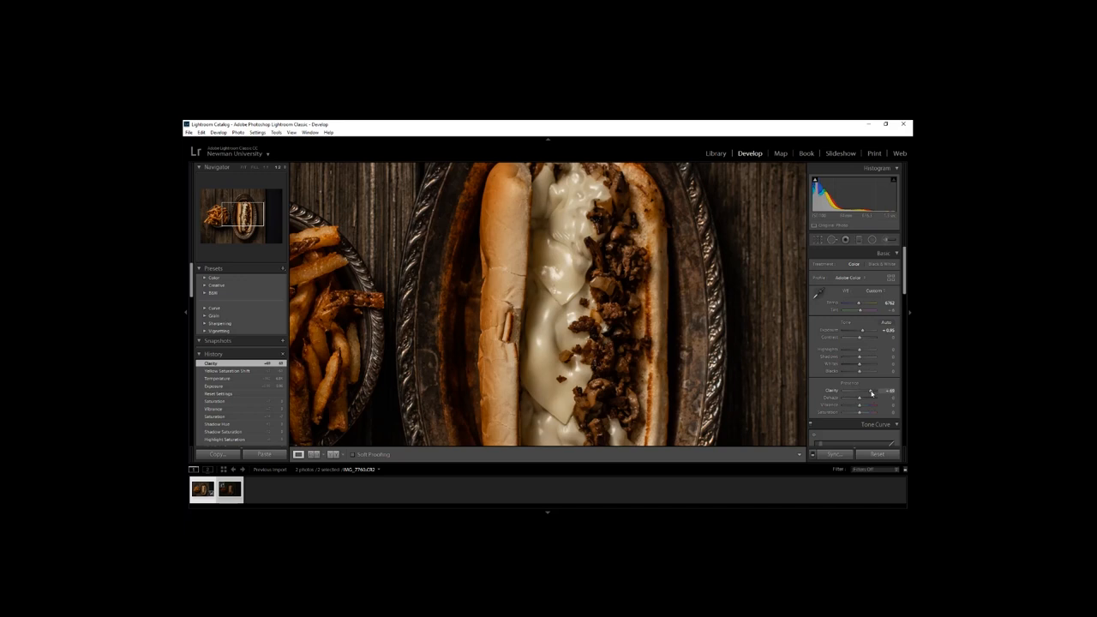
# Step: Adjust the Clarity slider to crisp up the cheese, meat and bread textures
pyautogui.moveTo(870, 391); pyautogui.dragTo(861, 391)
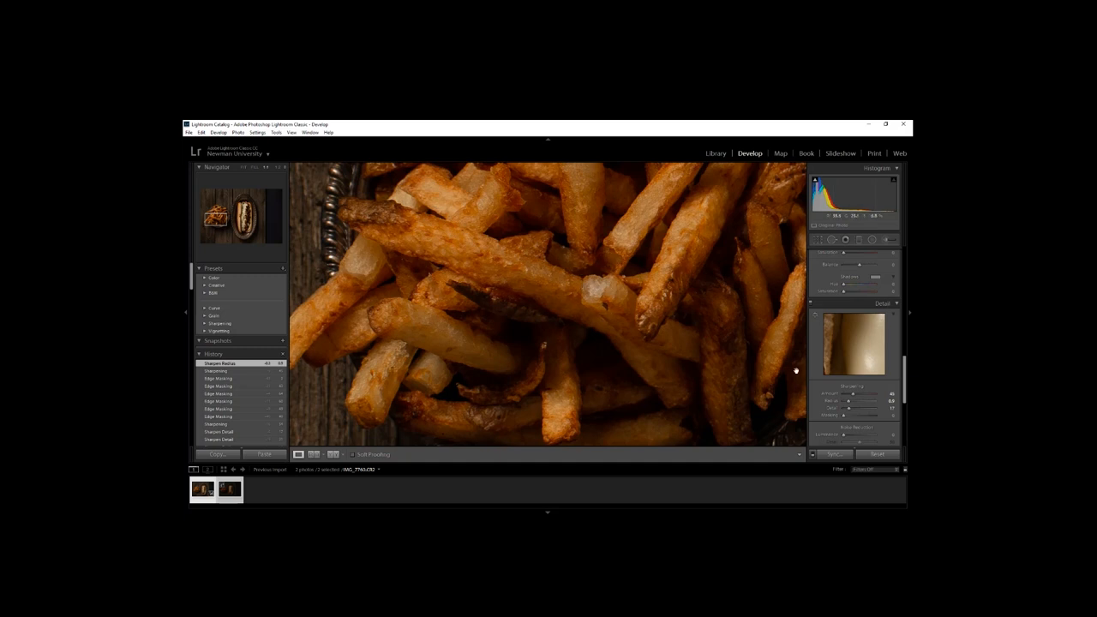
pyautogui.moveTo(855, 387)
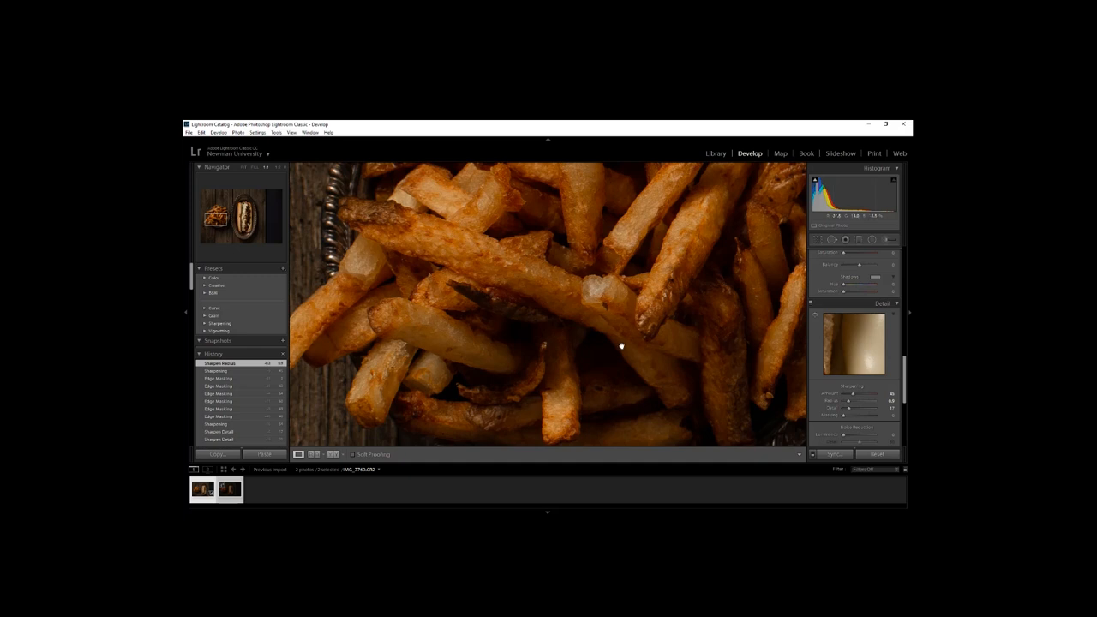
pyautogui.moveTo(589, 370)
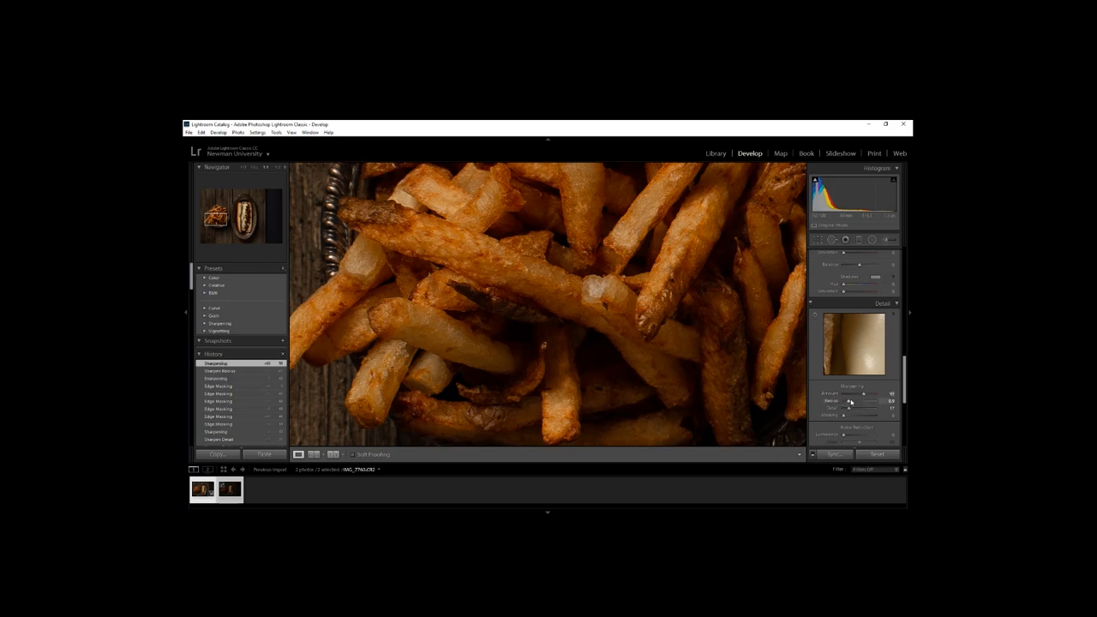
# Step: Raise sharpening Amount toward 90 and fine-tune Radius while previewing its effect
pyautogui.moveTo(865, 401); pyautogui.dragTo(849, 401)
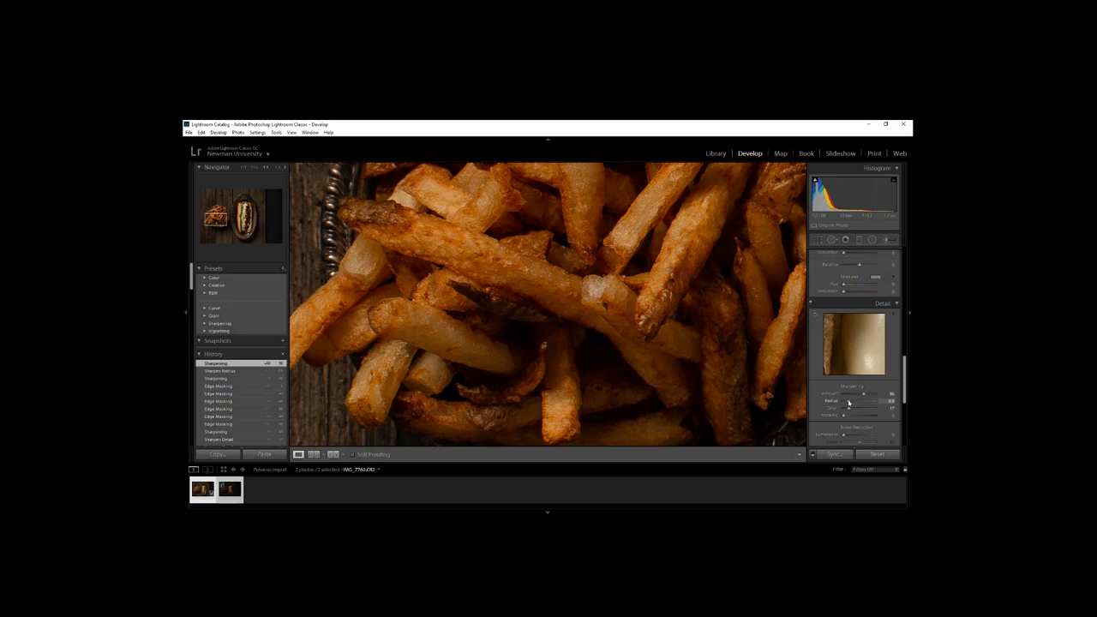
pyautogui.moveTo(848, 401); pyautogui.dragTo(859, 401)
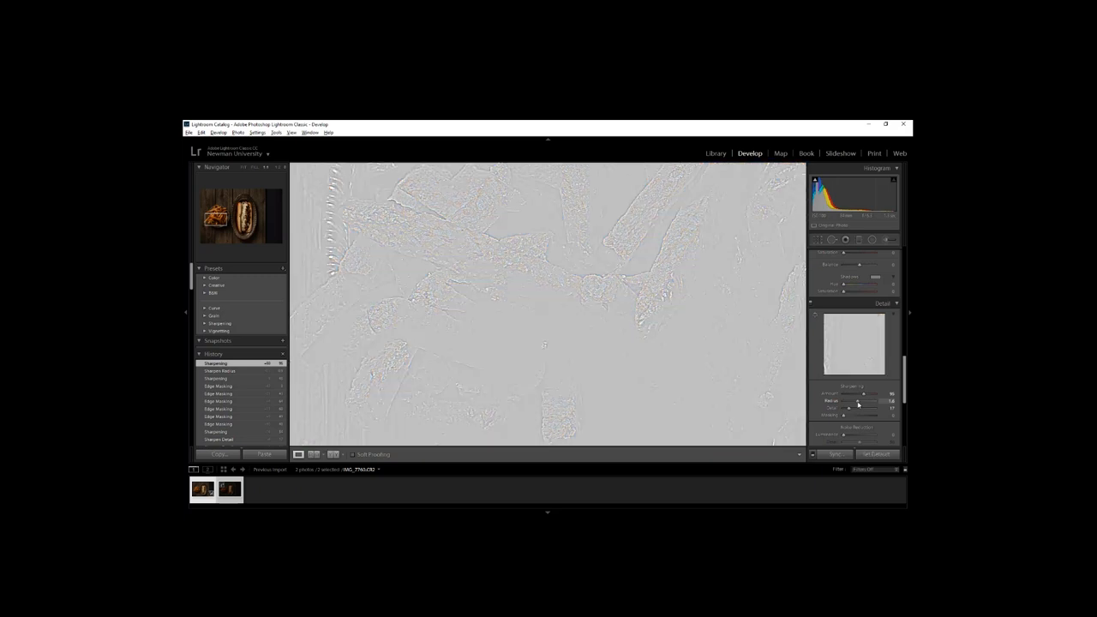
pyautogui.moveTo(844, 401); pyautogui.dragTo(862, 401)
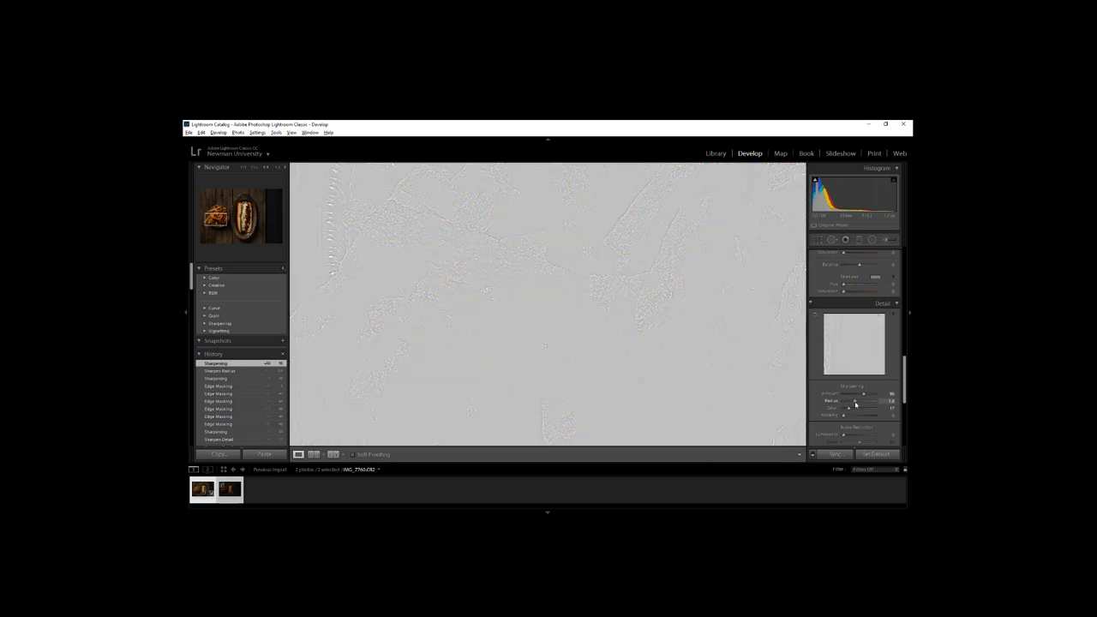
pyautogui.moveTo(848, 401); pyautogui.dragTo(866, 401)
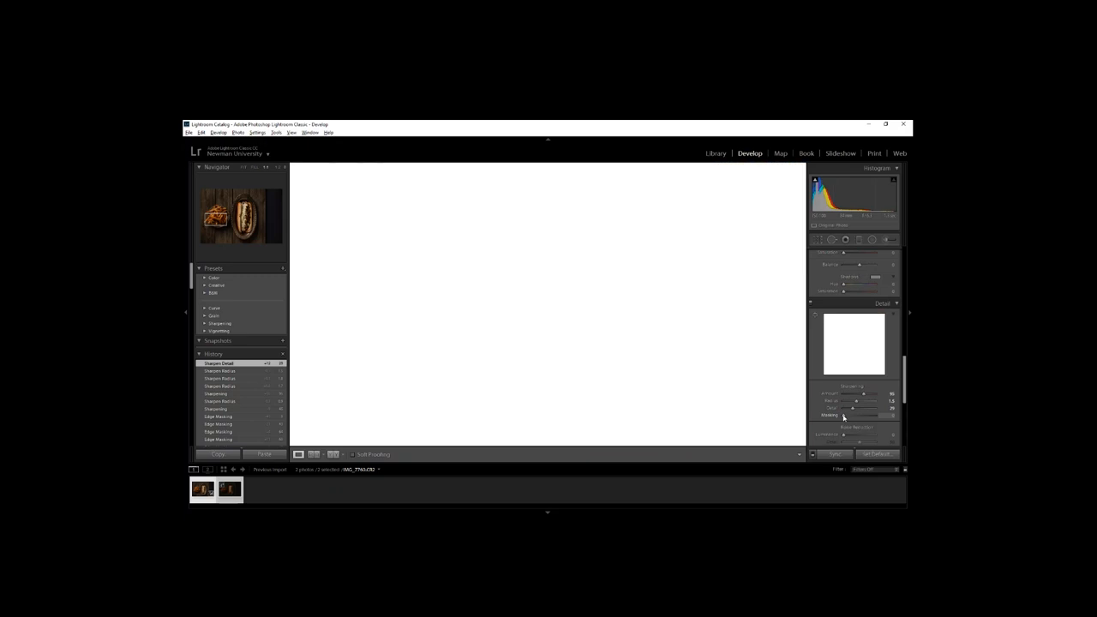
# Step: Preview the sharpening mask and raise Masking so sharpening hits mainly fry edges
pyautogui.moveTo(844, 415); pyautogui.dragTo(849, 415)
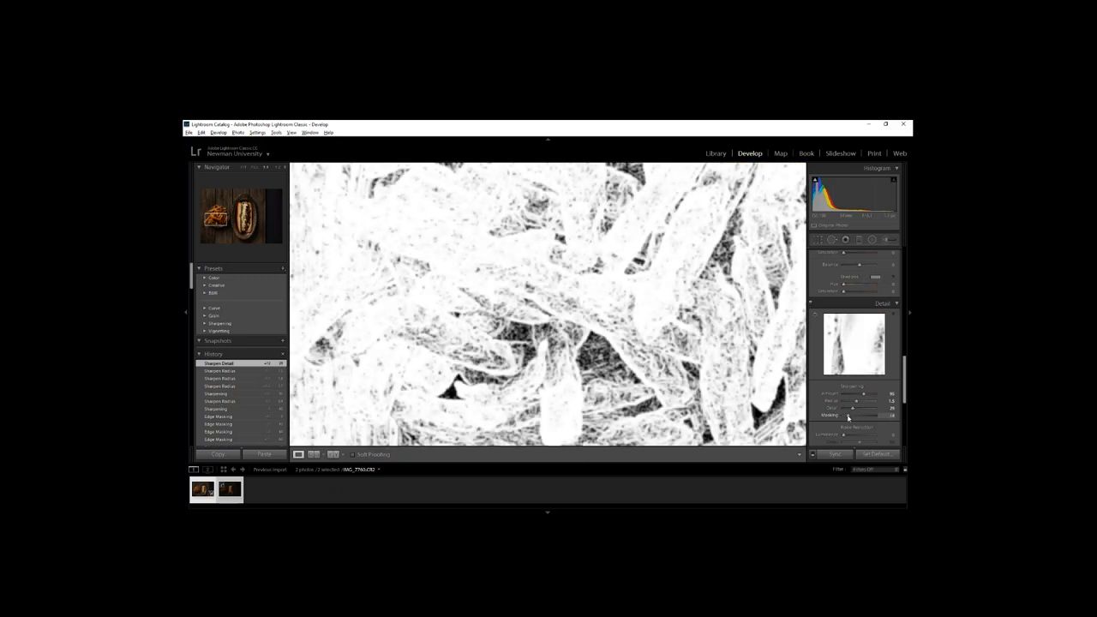
pyautogui.moveTo(843, 417); pyautogui.dragTo(857, 416)
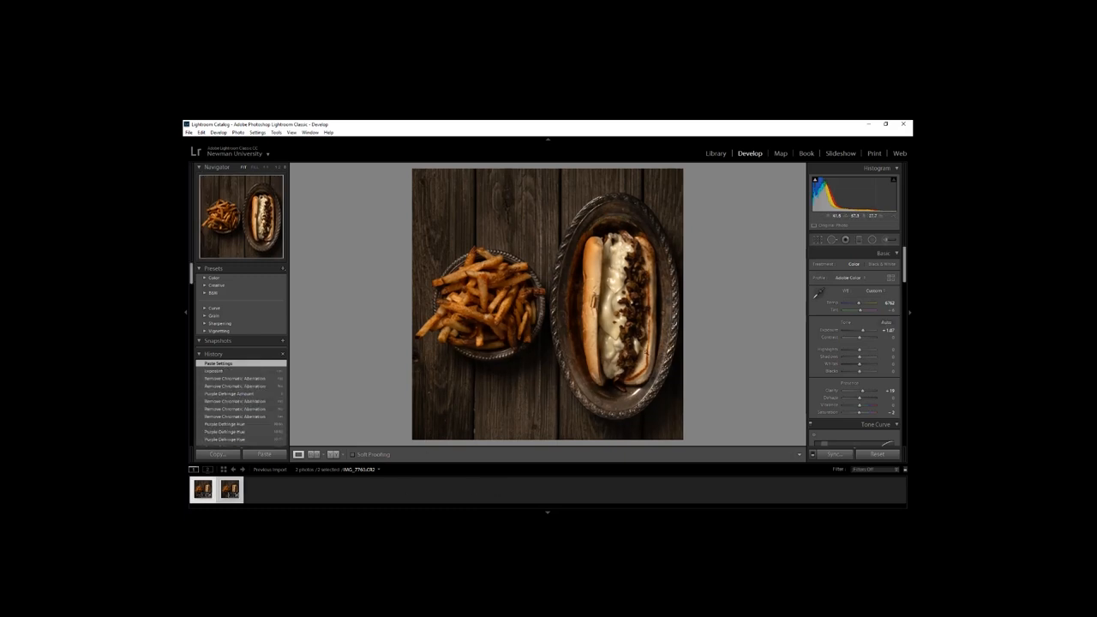
# Step: Select the second, portrait-cropped cheesesteak photo in the filmstrip
pyautogui.click(230, 489)
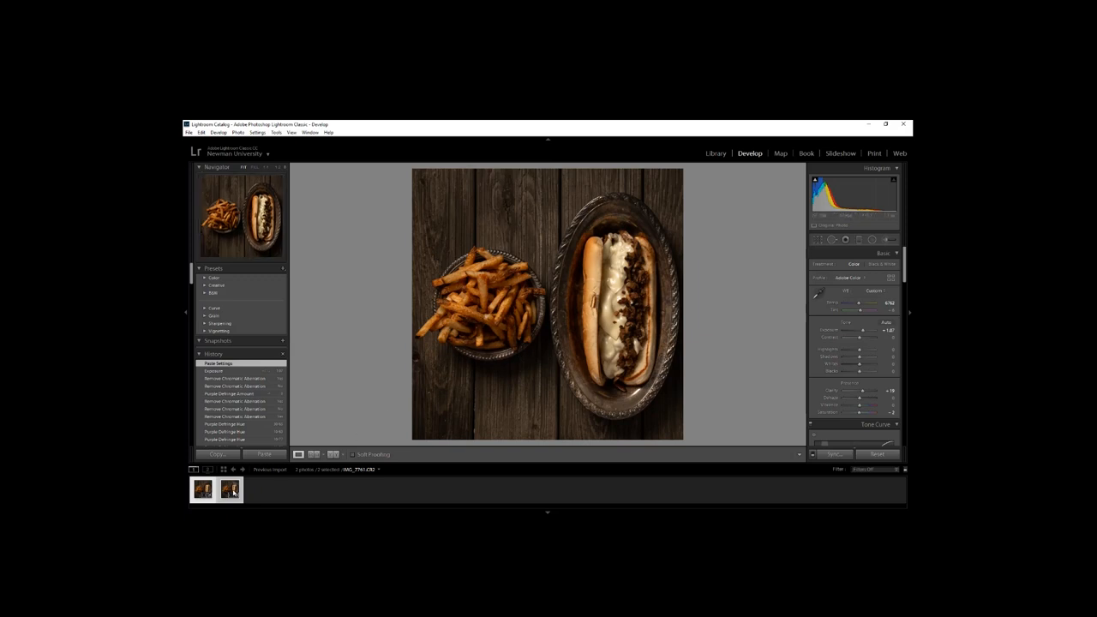